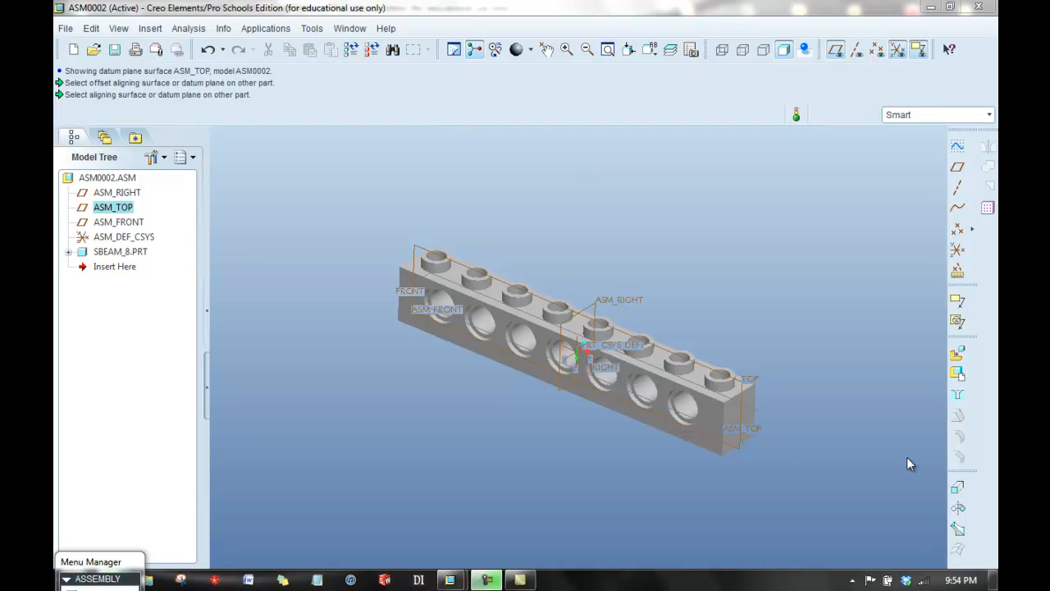
pyautogui.moveTo(873, 482)
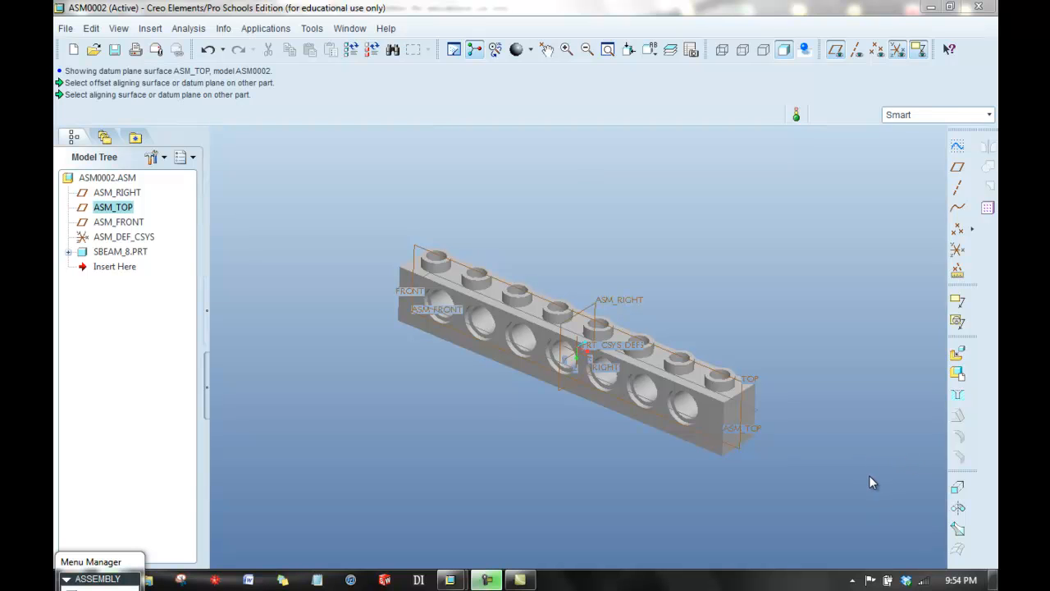
pyautogui.moveTo(781, 440)
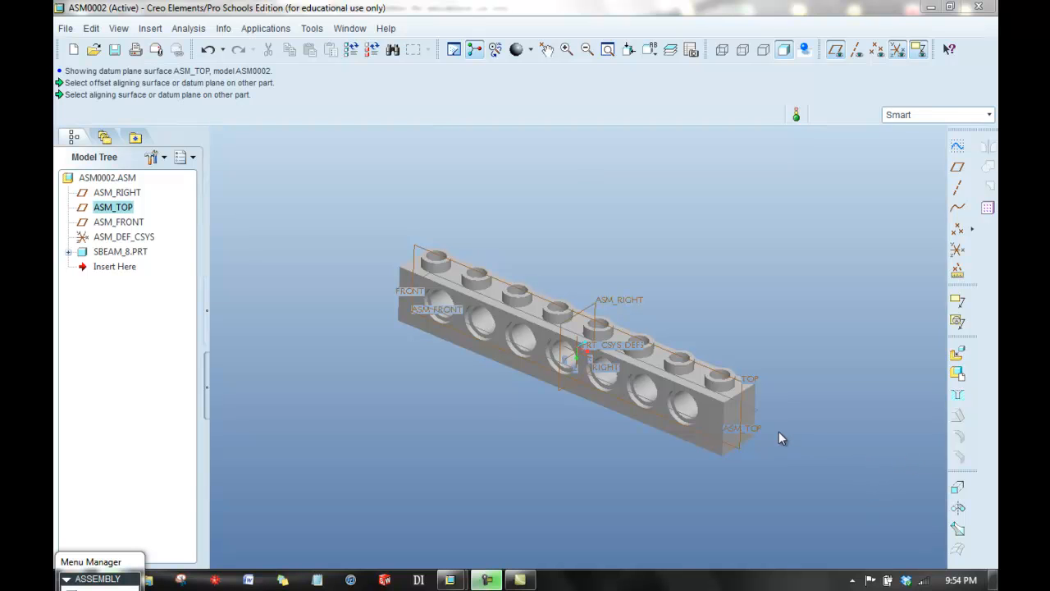
# - Hide datum planes and coordinate systems so only the beam shows
pyautogui.click(603, 370)
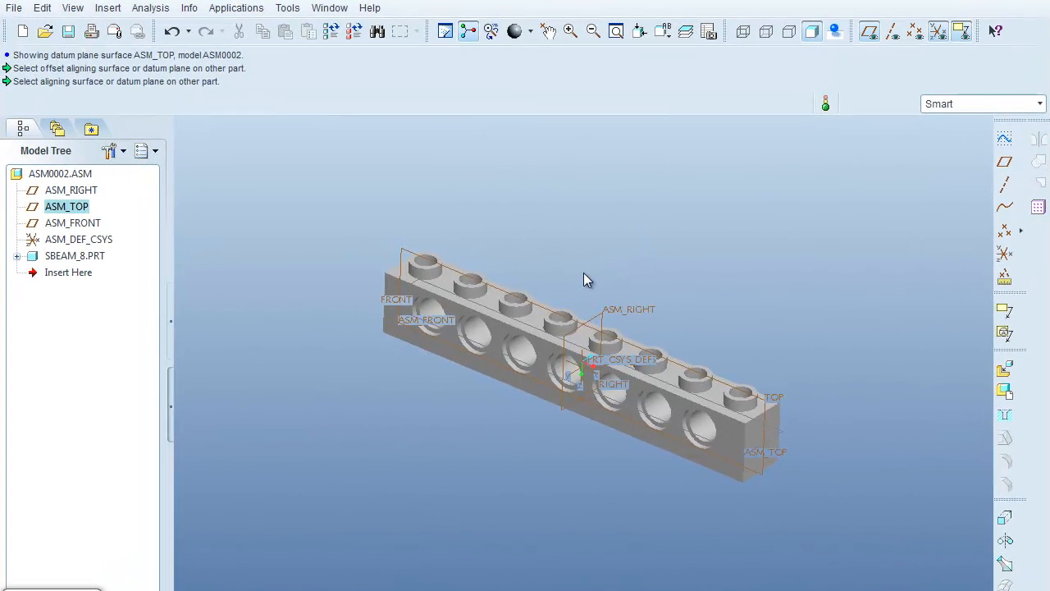
pyautogui.click(889, 32)
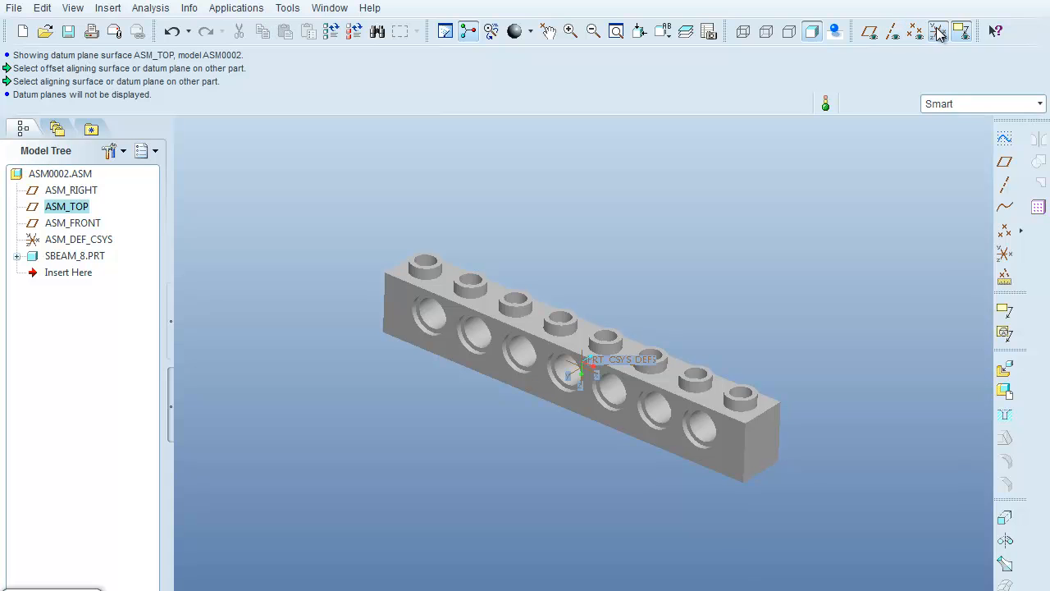
pyautogui.click(936, 30)
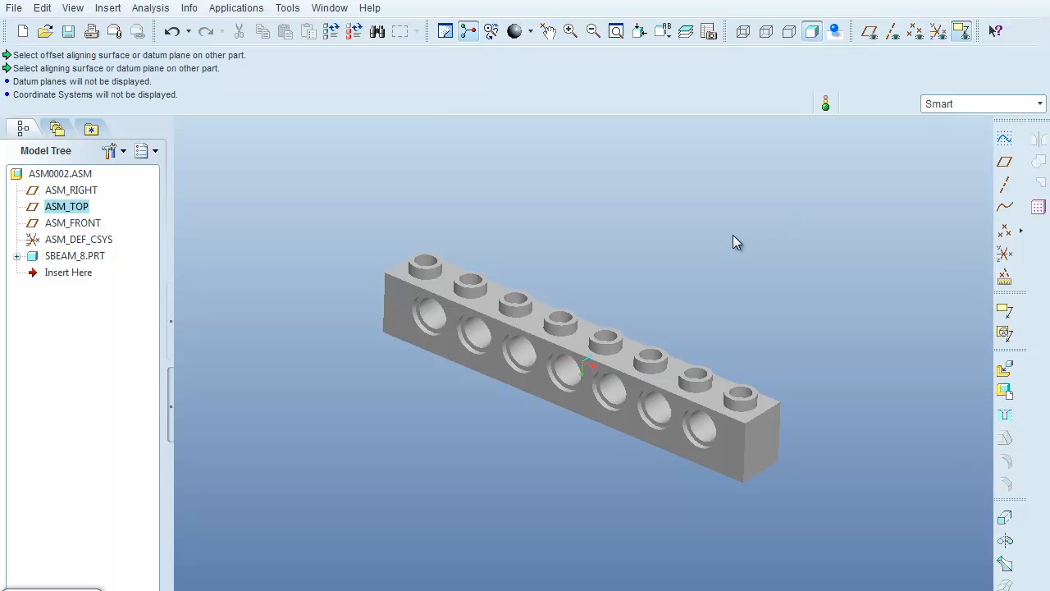
pyautogui.moveTo(484, 203)
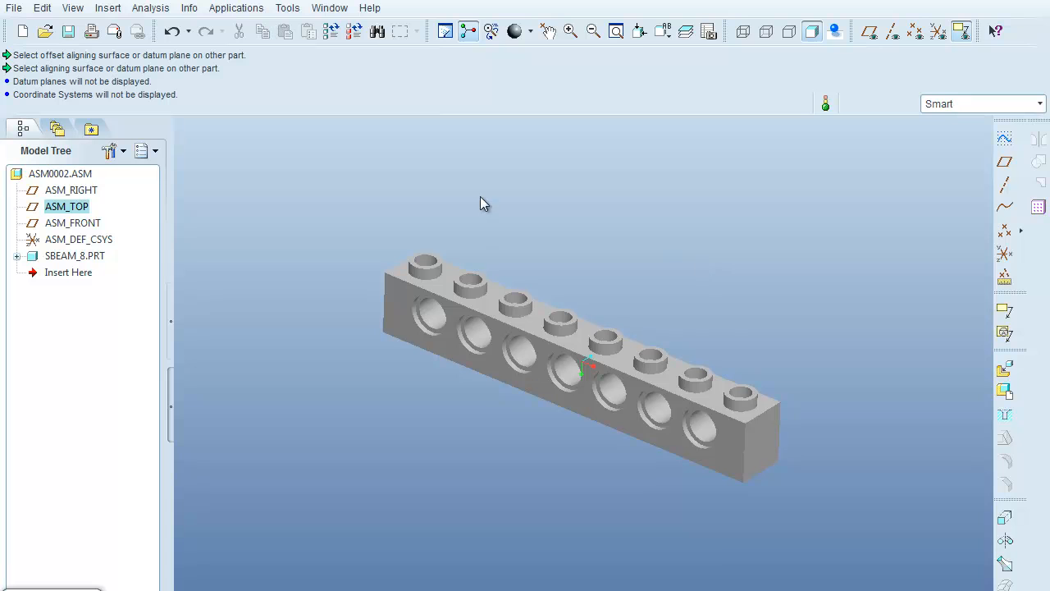
pyautogui.moveTo(82, 257)
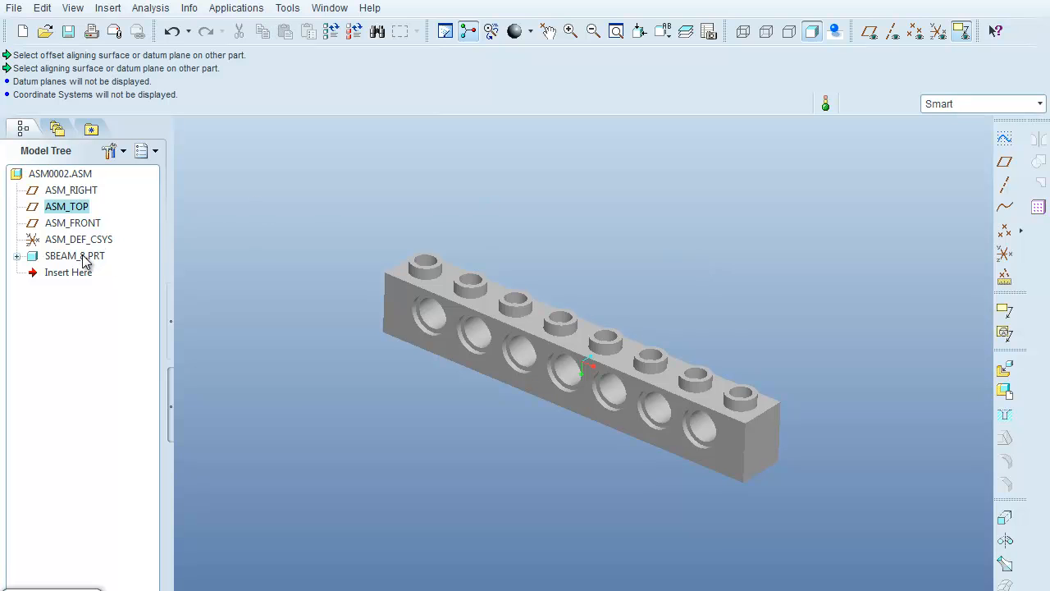
# - Apply the blue appearance to SBEAM_8.PRT from the Appearance Gallery
pyautogui.click(74, 256)
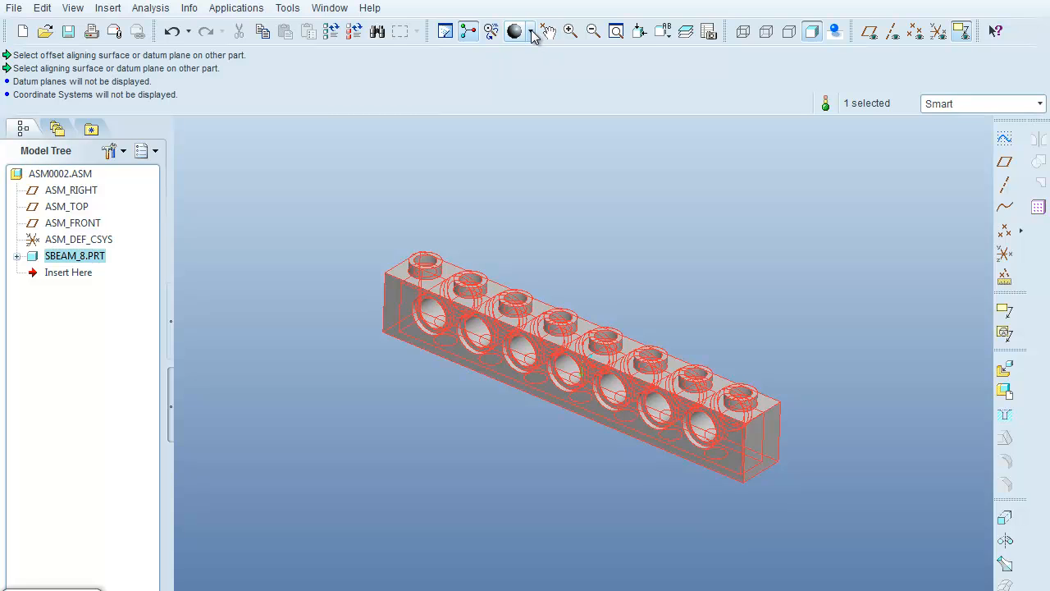
pyautogui.click(532, 31)
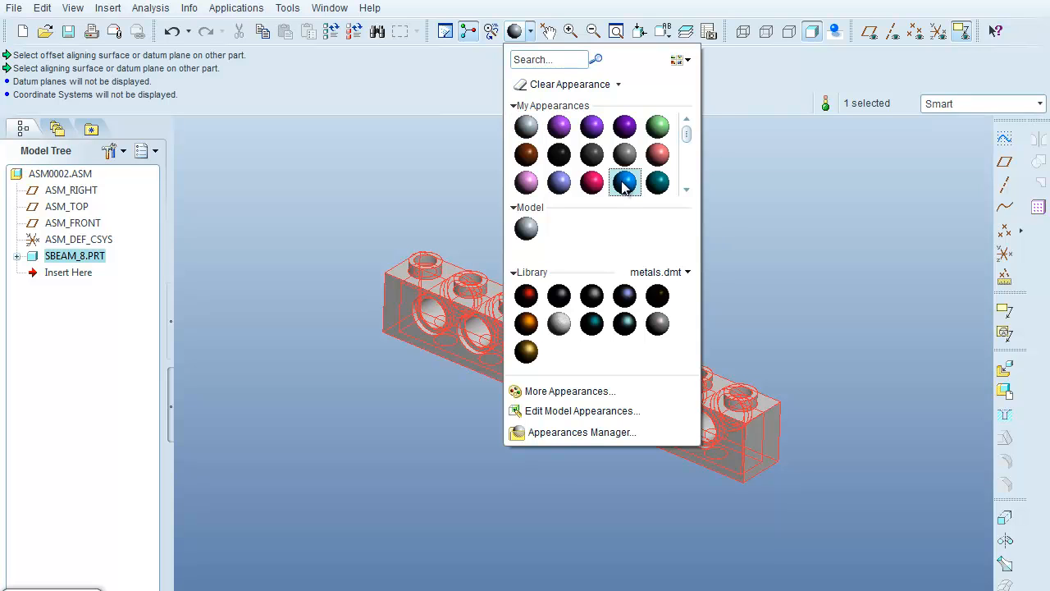
pyautogui.click(624, 181)
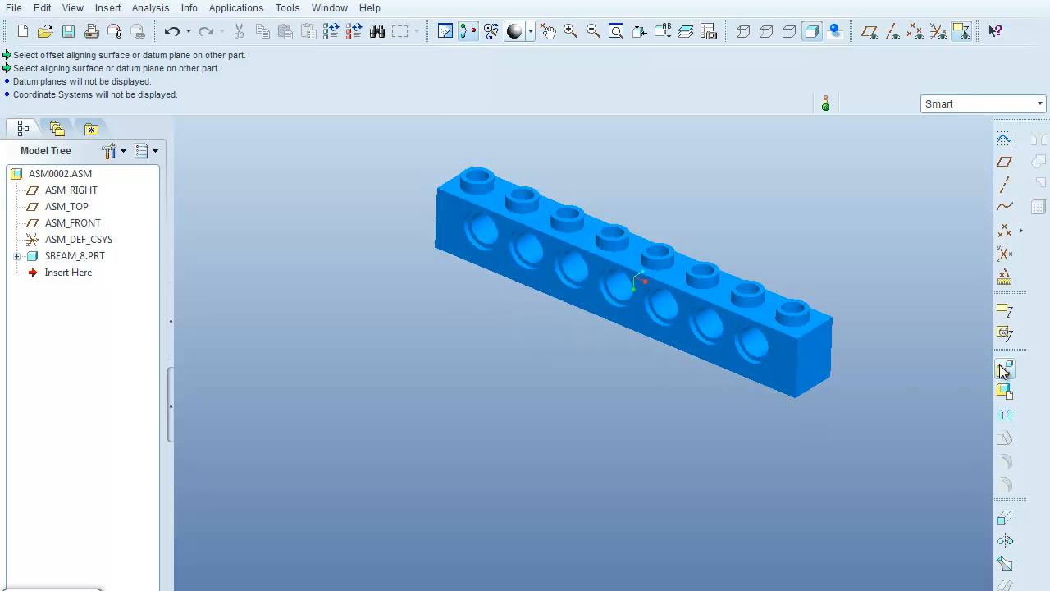
pyautogui.moveTo(1004, 371)
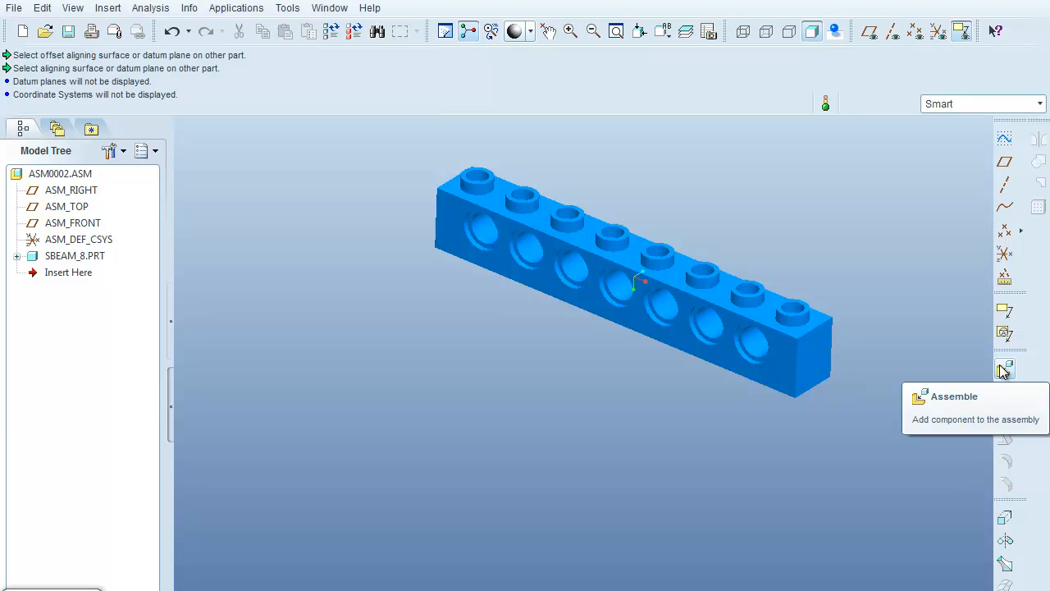
# - Start assembling a new component, bringing up the Open dialog for plate_8x2.prt
pyautogui.click(1004, 367)
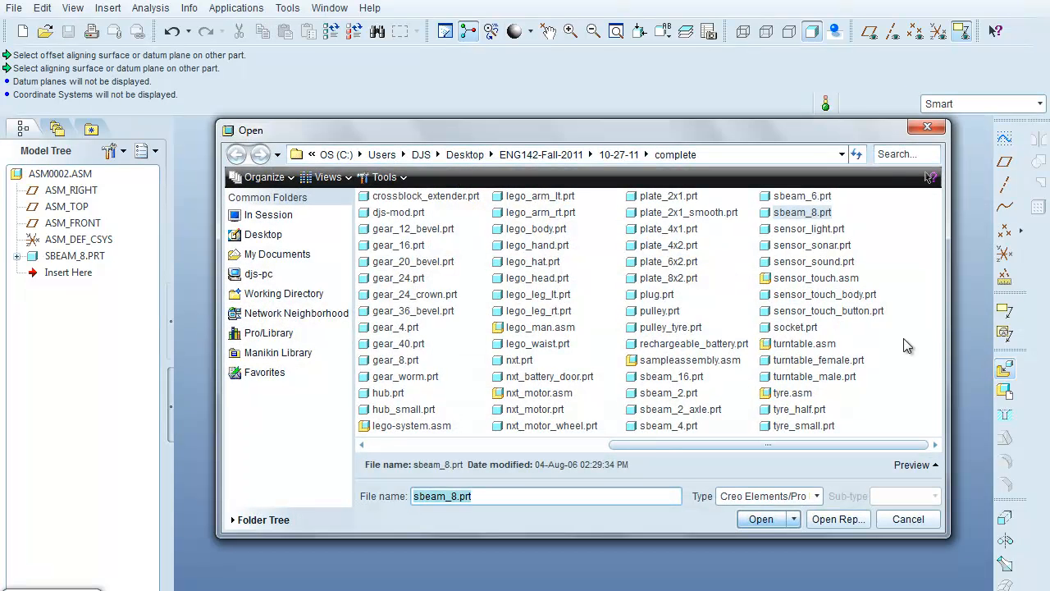
pyautogui.moveTo(671, 271)
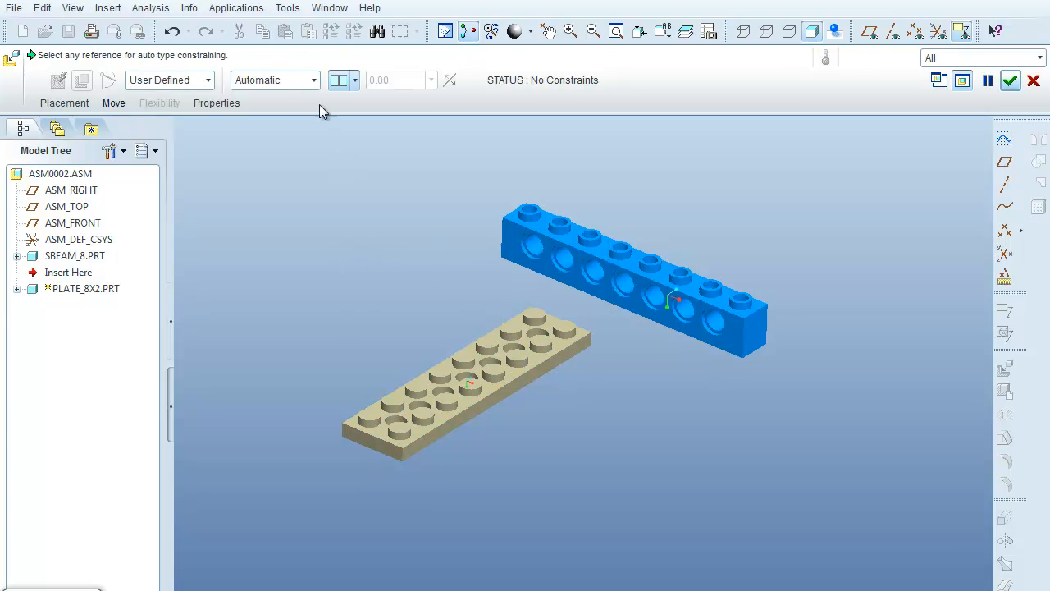
pyautogui.moveTo(354, 297)
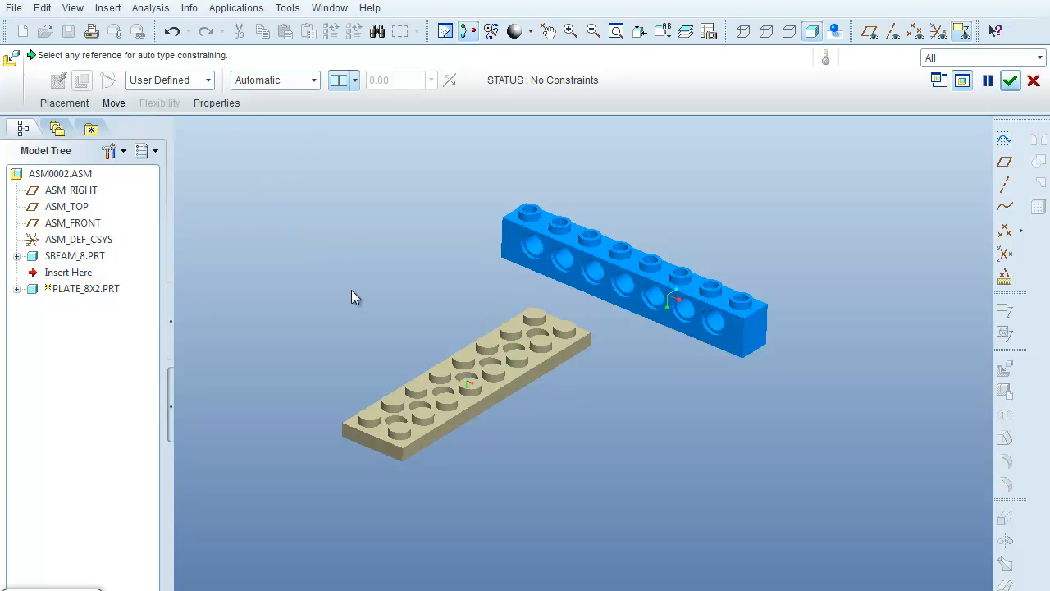
pyautogui.moveTo(440, 304)
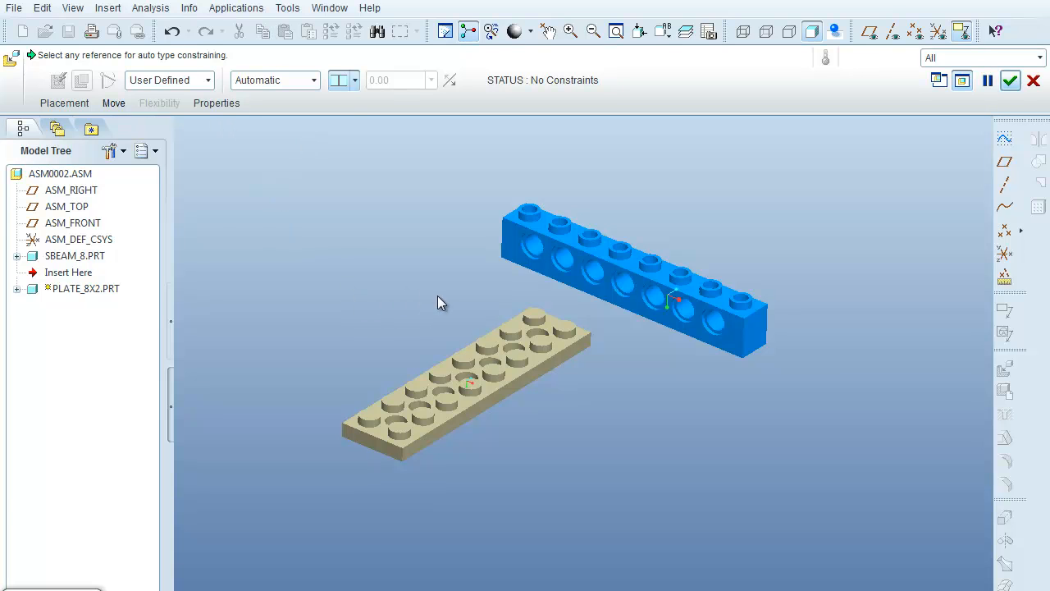
# - Place PLATE_8X2.PRT and mate it to the beam's underside, partially constrained
pyautogui.click(562, 265)
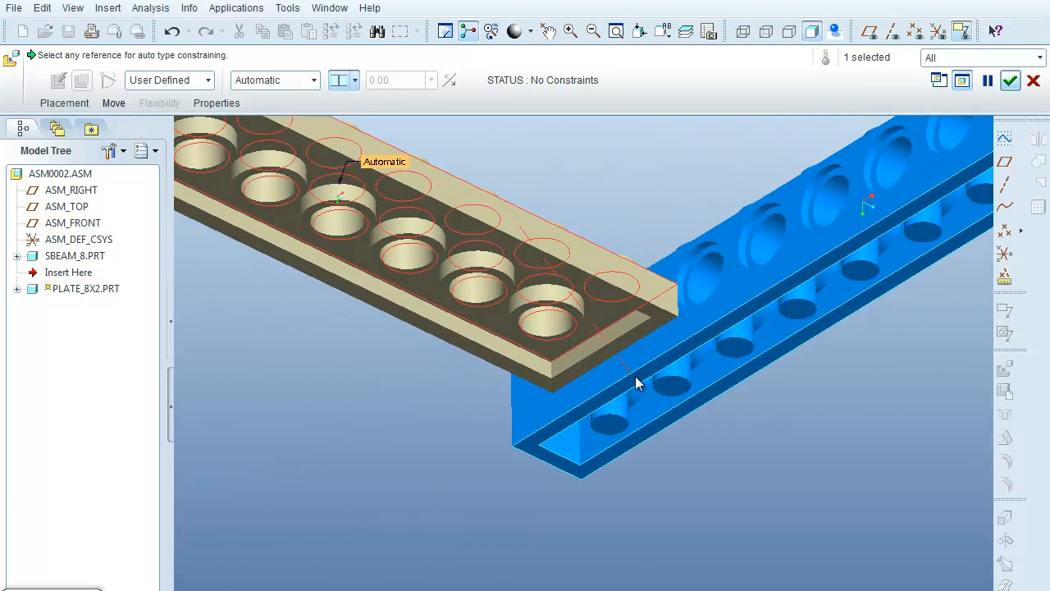
pyautogui.moveTo(640, 381)
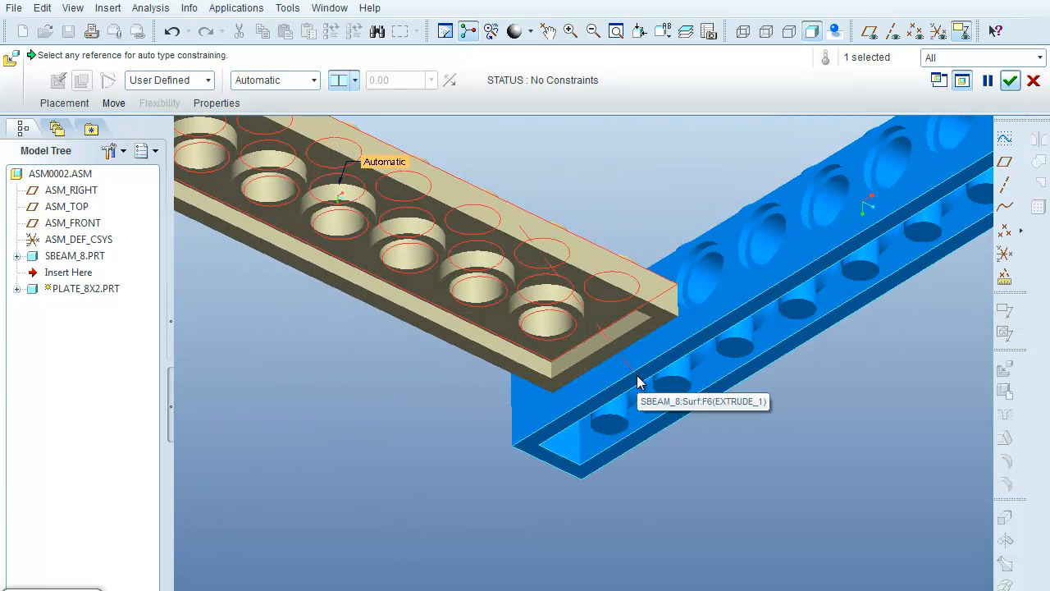
pyautogui.click(641, 382)
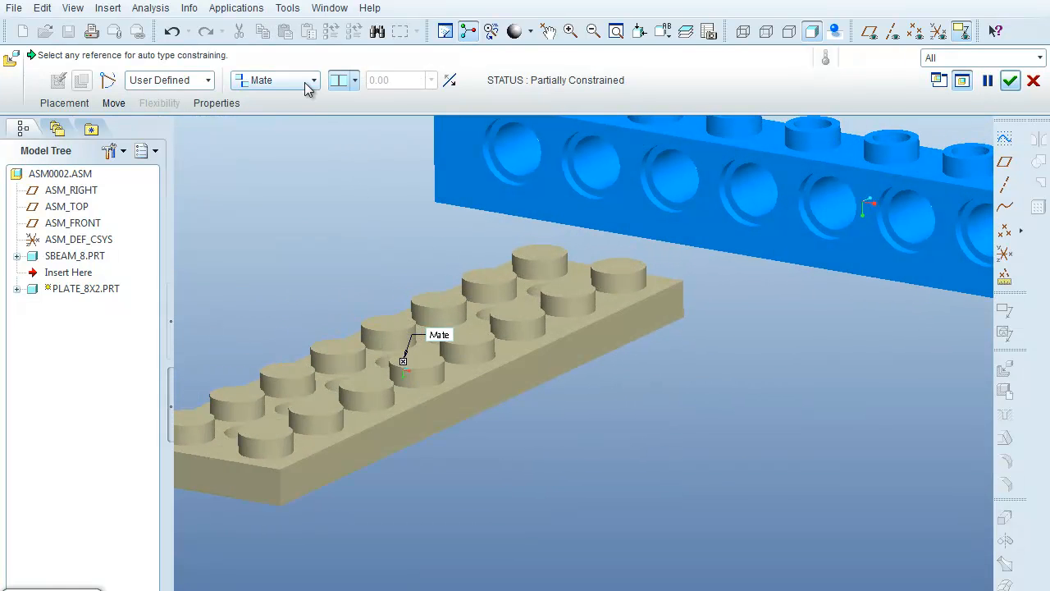
pyautogui.moveTo(296, 85)
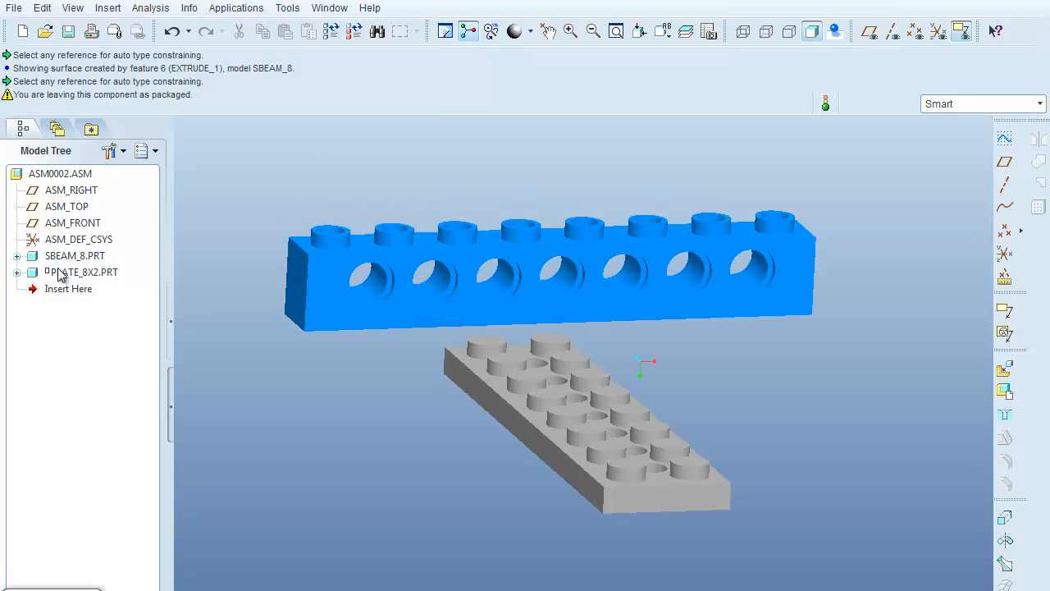
pyautogui.moveTo(74, 276)
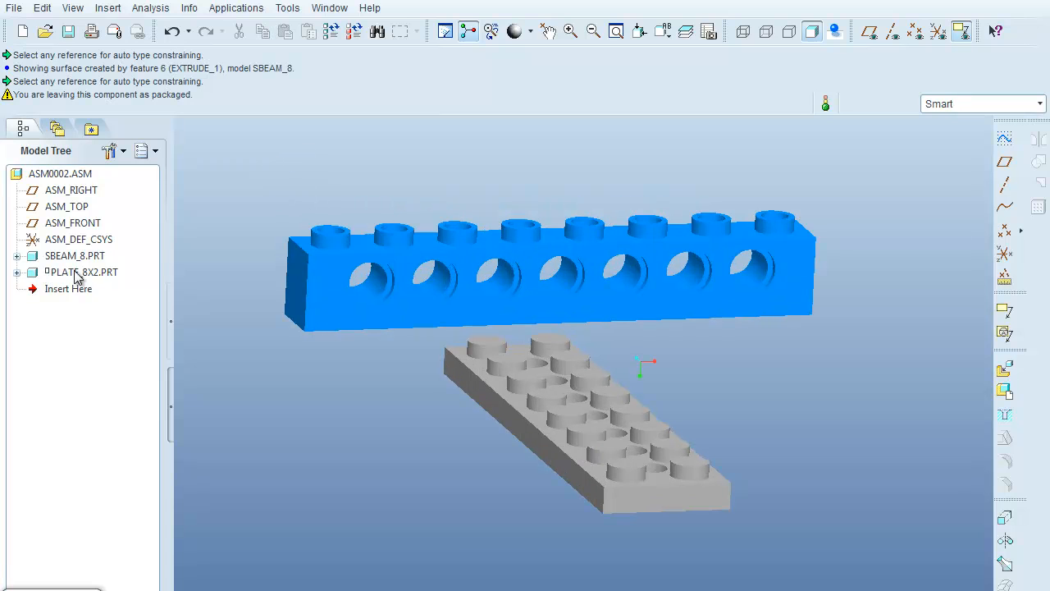
# - Edit the plate's definition and align its long side face coincident with the beam
pyautogui.rightClick(80, 272)
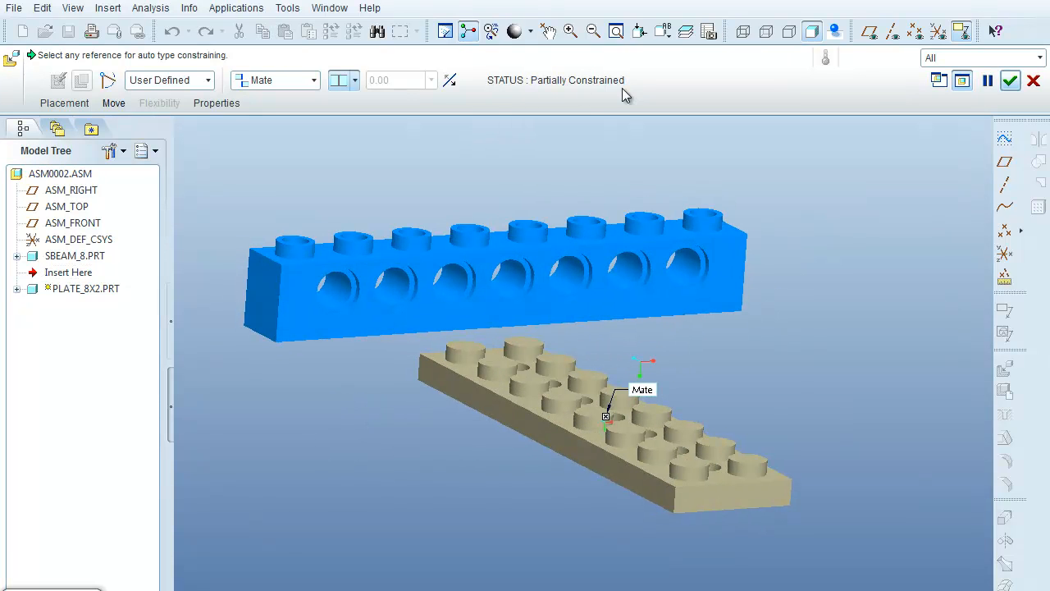
pyautogui.moveTo(495, 156)
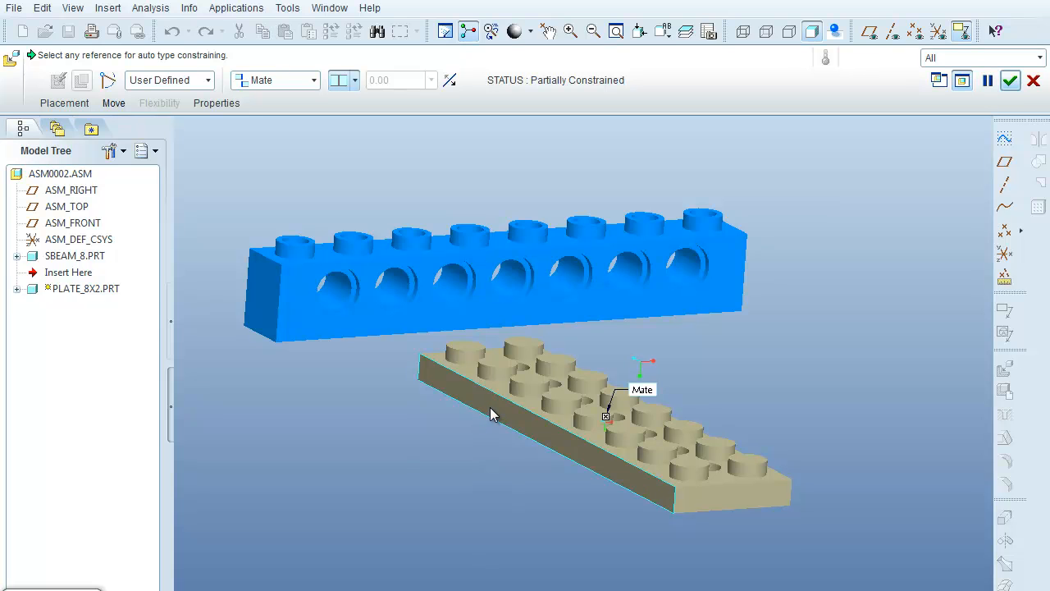
pyautogui.click(494, 413)
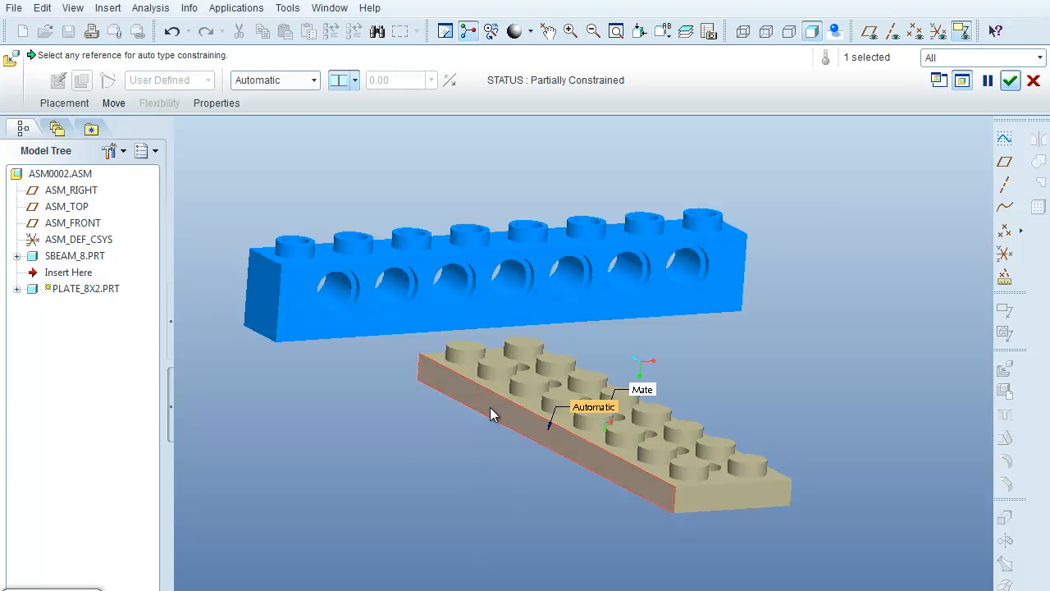
pyautogui.moveTo(262, 315)
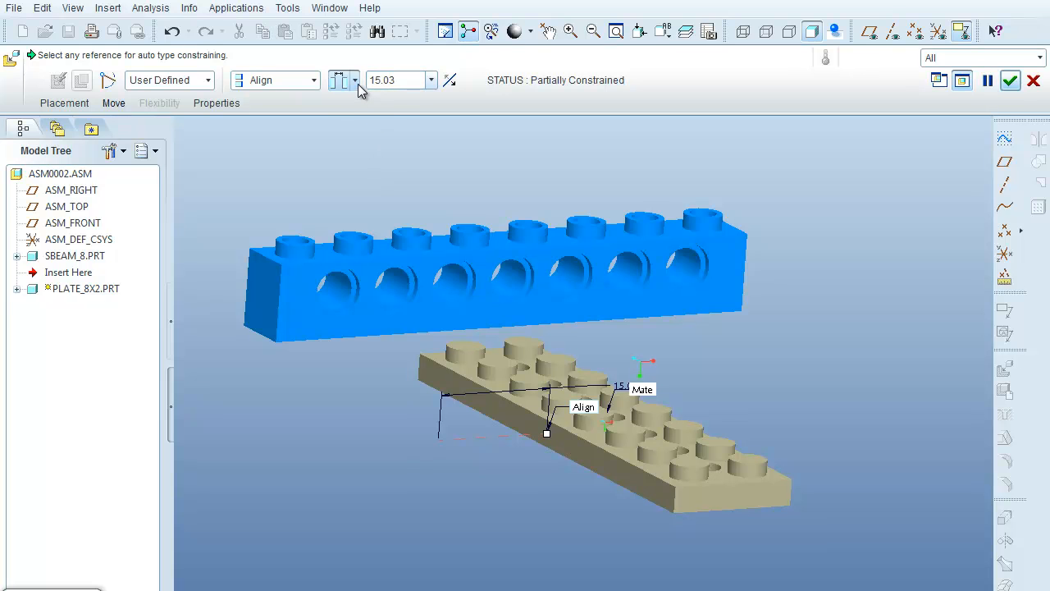
pyautogui.click(345, 79)
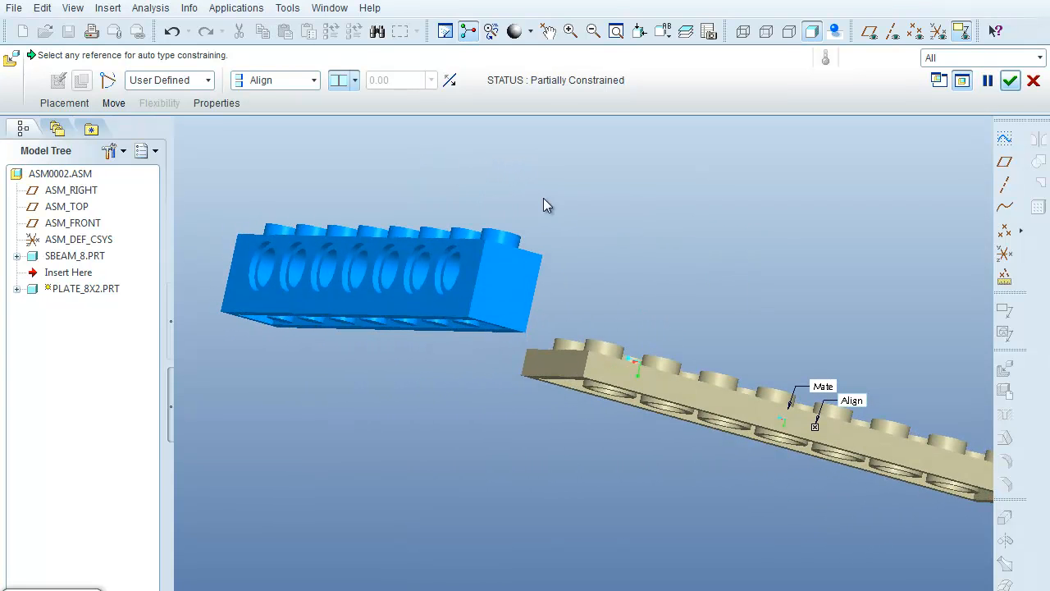
pyautogui.moveTo(558, 366)
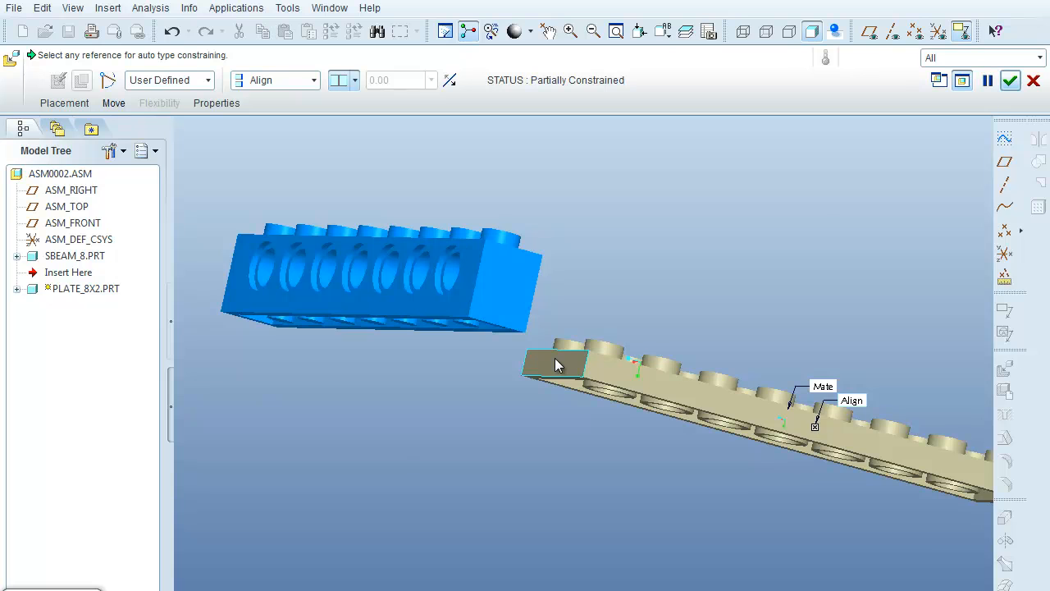
# - Align the plate's end face with the beam's end face and accept the fully constrained placement
pyautogui.click(555, 364)
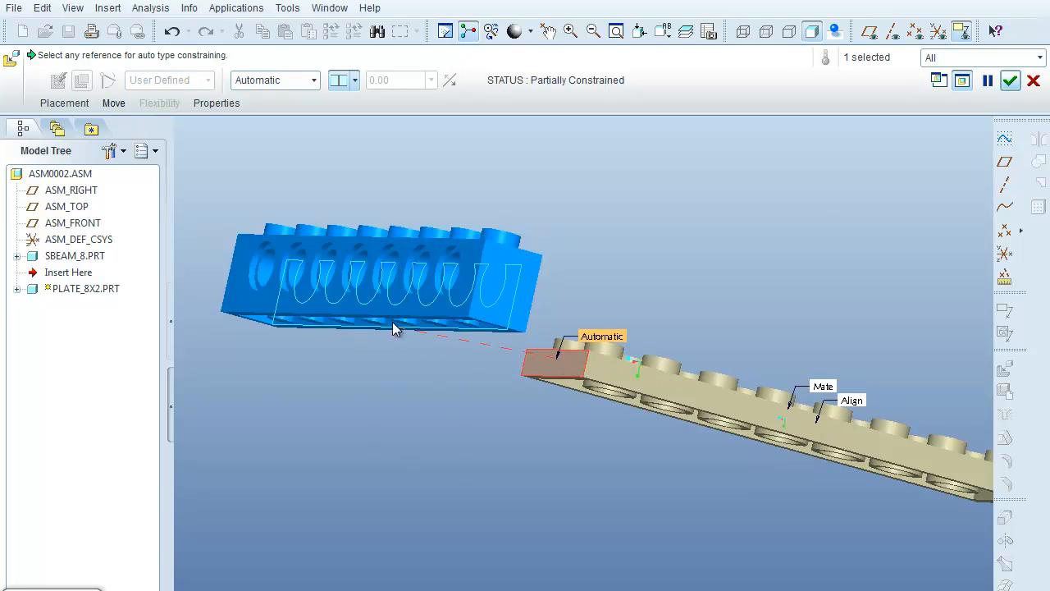
pyautogui.moveTo(404, 309)
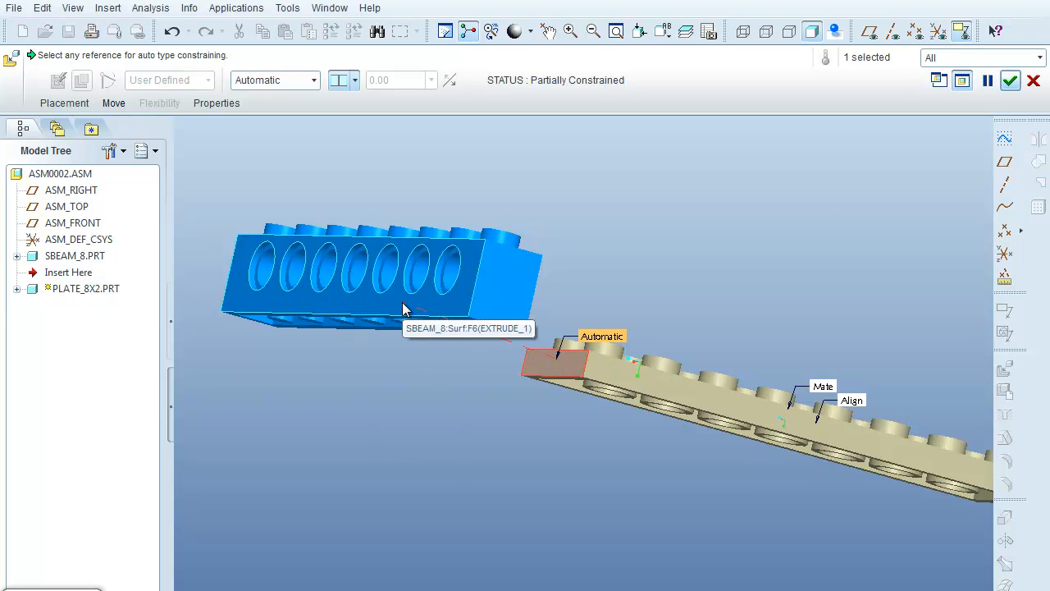
pyautogui.click(552, 364)
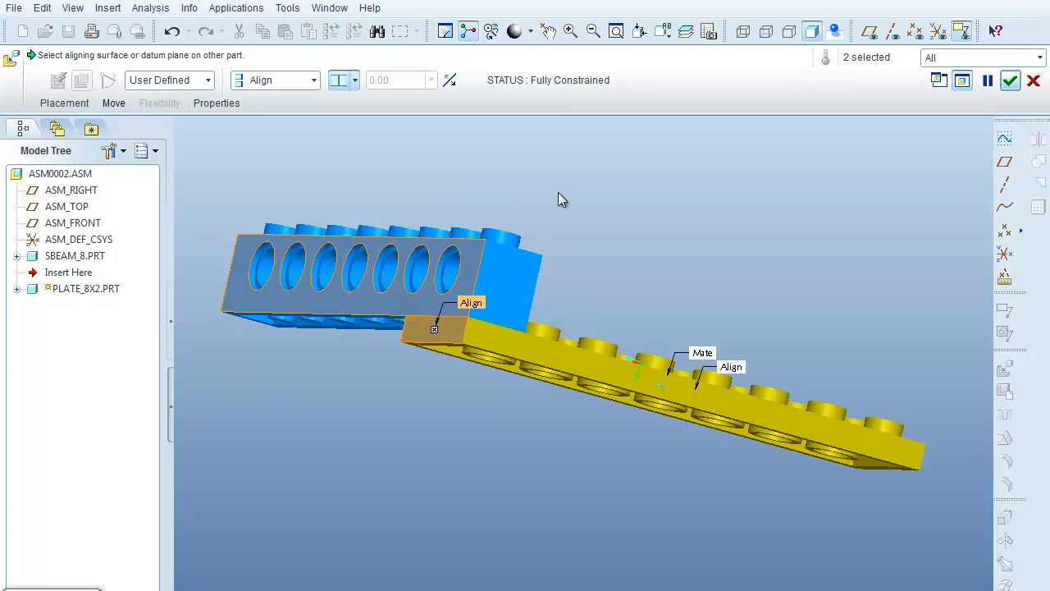
pyautogui.moveTo(538, 239)
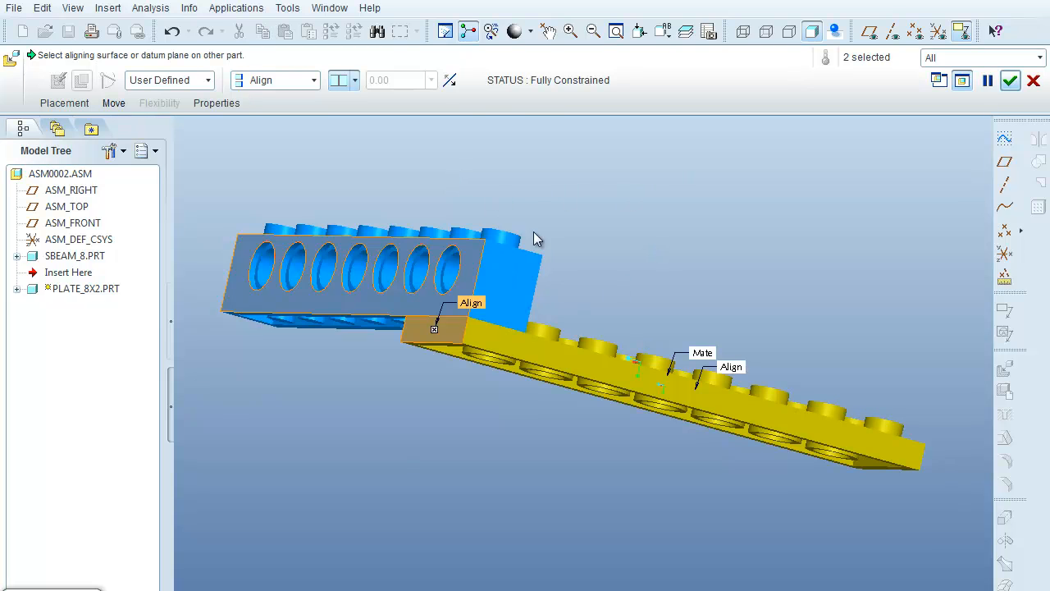
pyautogui.moveTo(678, 93)
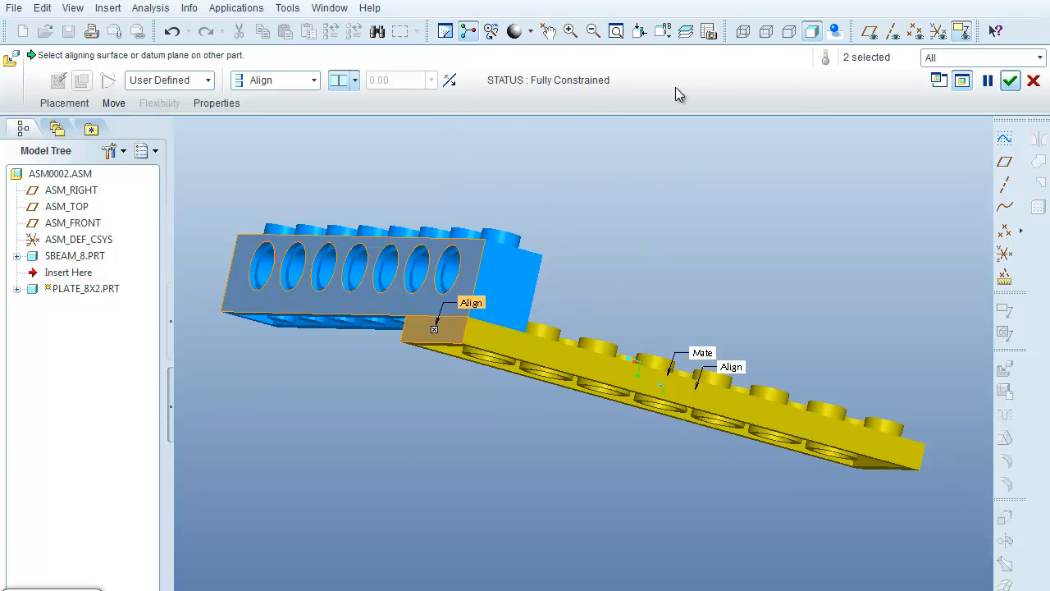
pyautogui.click(984, 82)
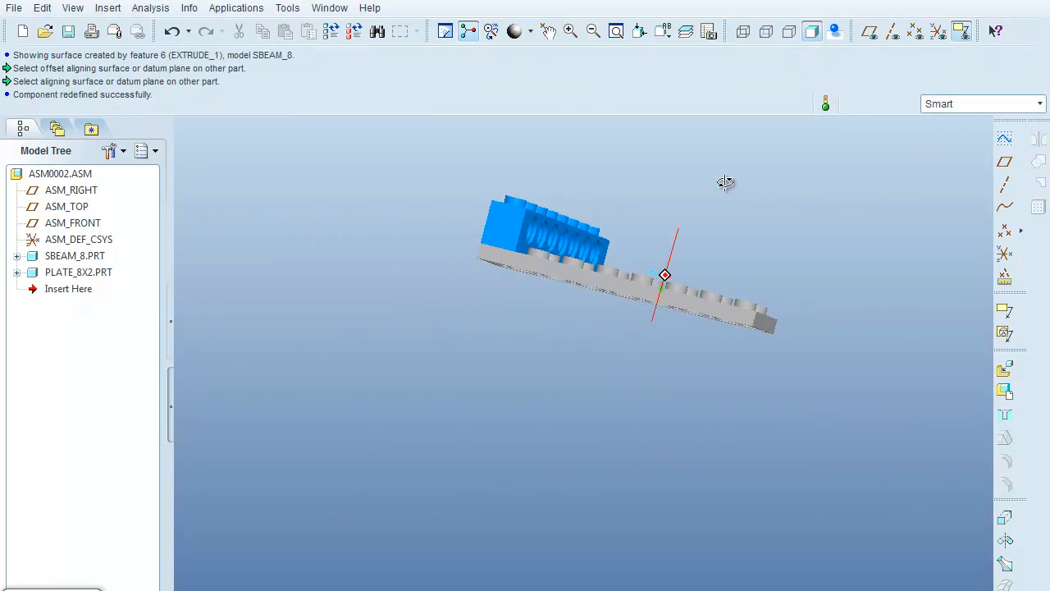
# - Select PLATE_8X2.PRT and bring up its appearance choices to colour it green
pyautogui.moveTo(665, 276); pyautogui.dragTo(730, 167)
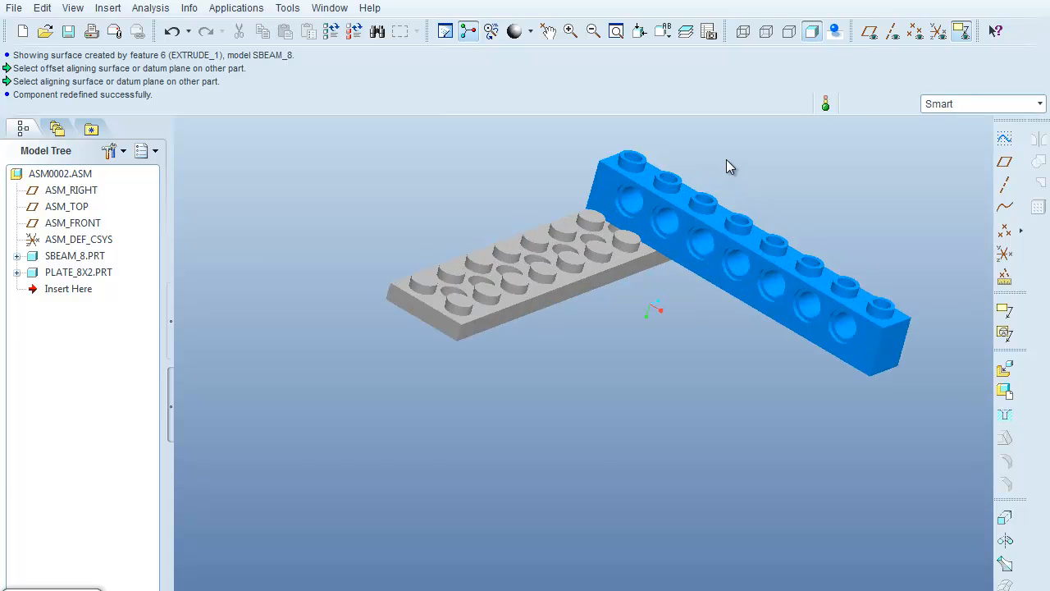
pyautogui.moveTo(730, 164); pyautogui.dragTo(637, 344)
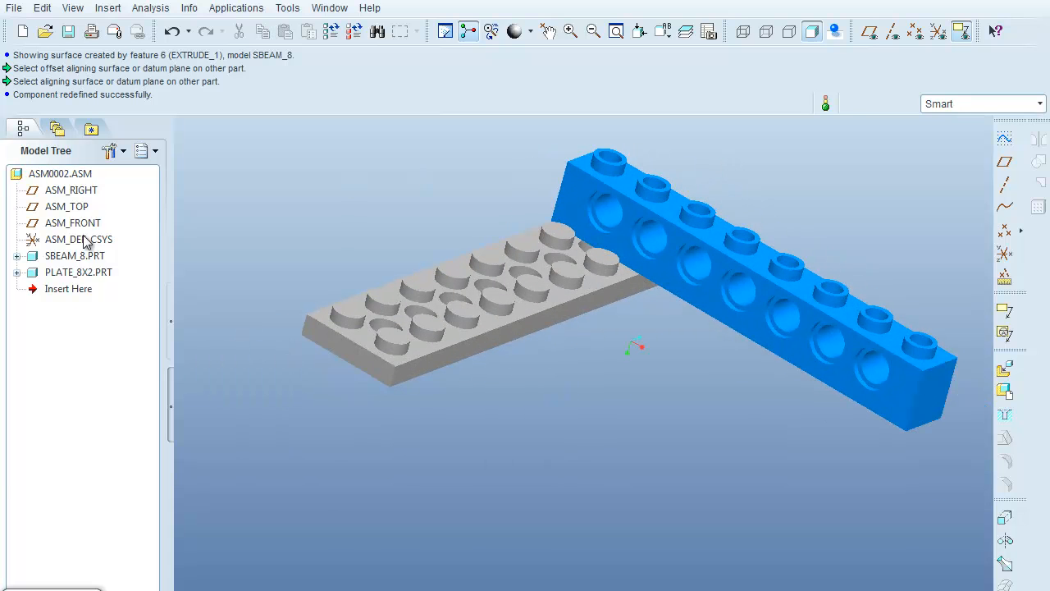
pyautogui.click(79, 272)
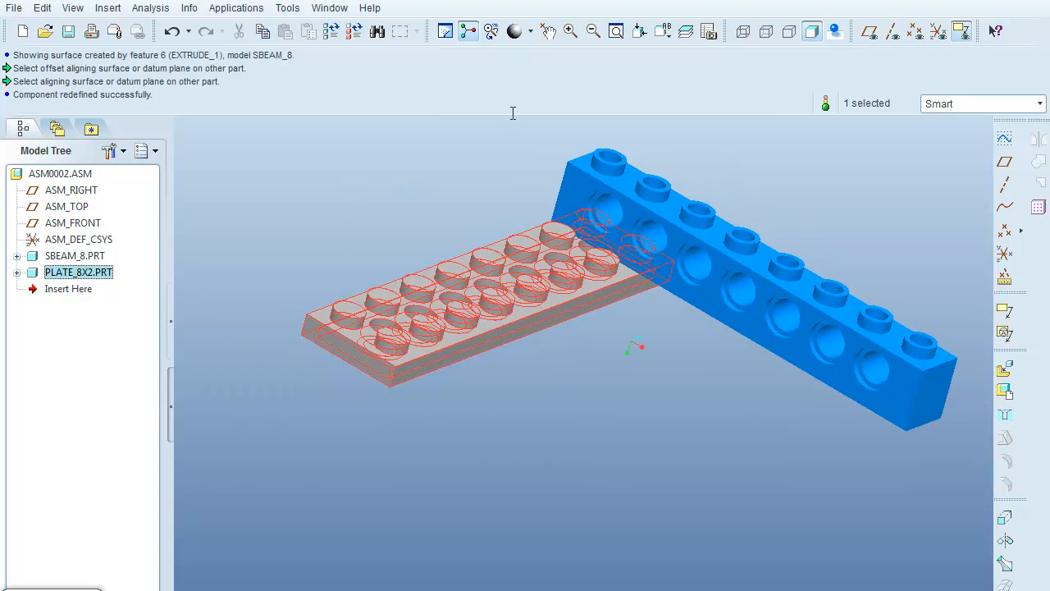
pyautogui.click(529, 29)
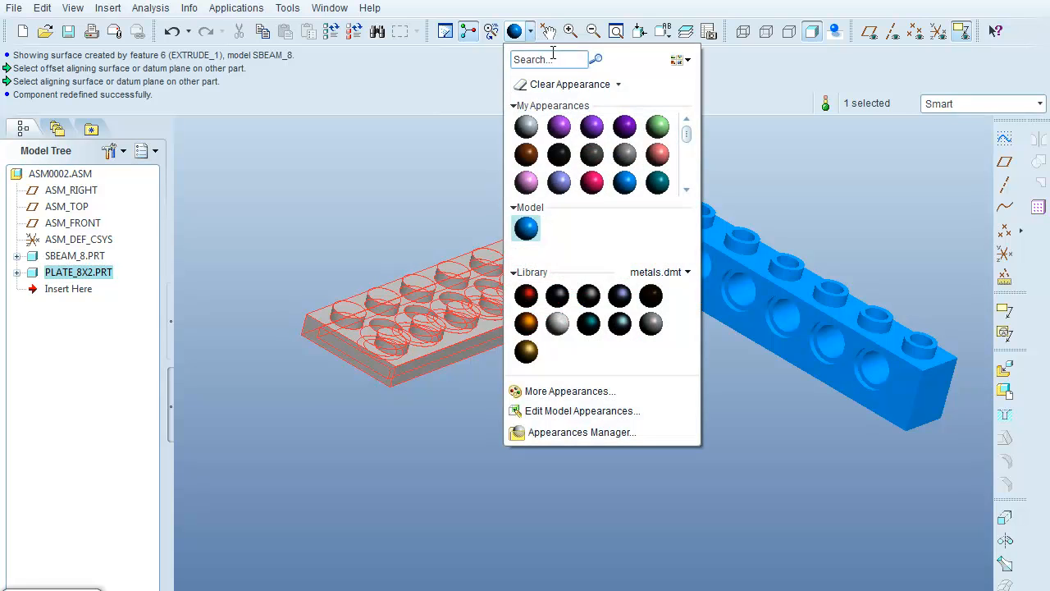
pyautogui.moveTo(643, 178)
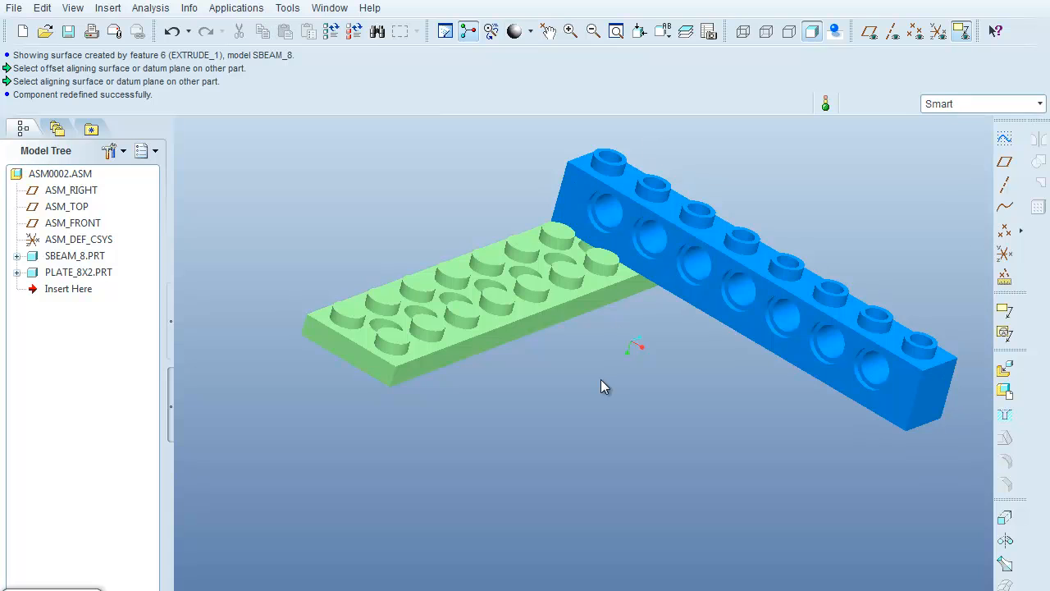
pyautogui.moveTo(597, 399)
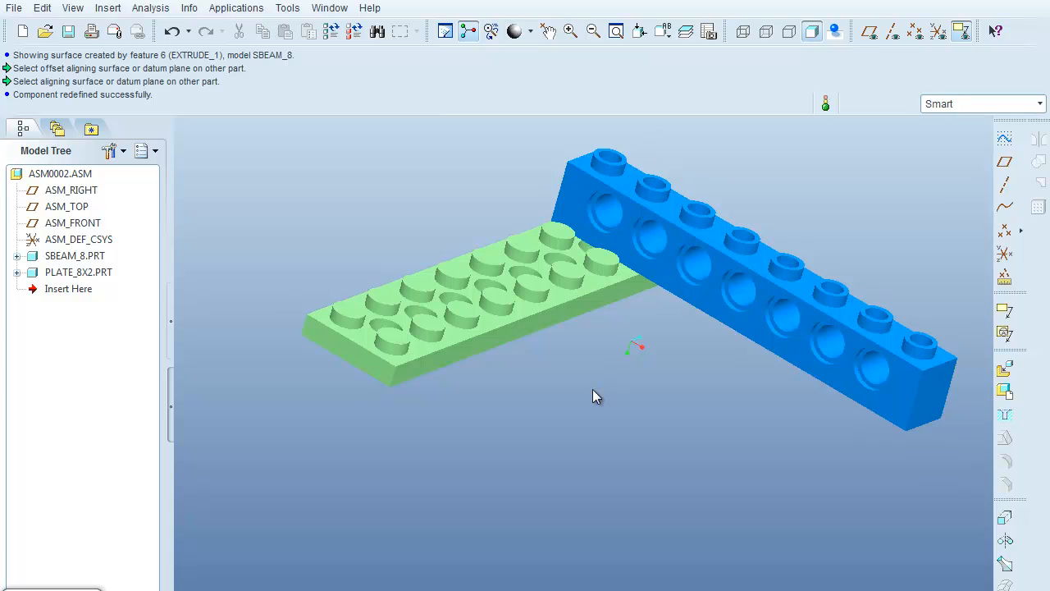